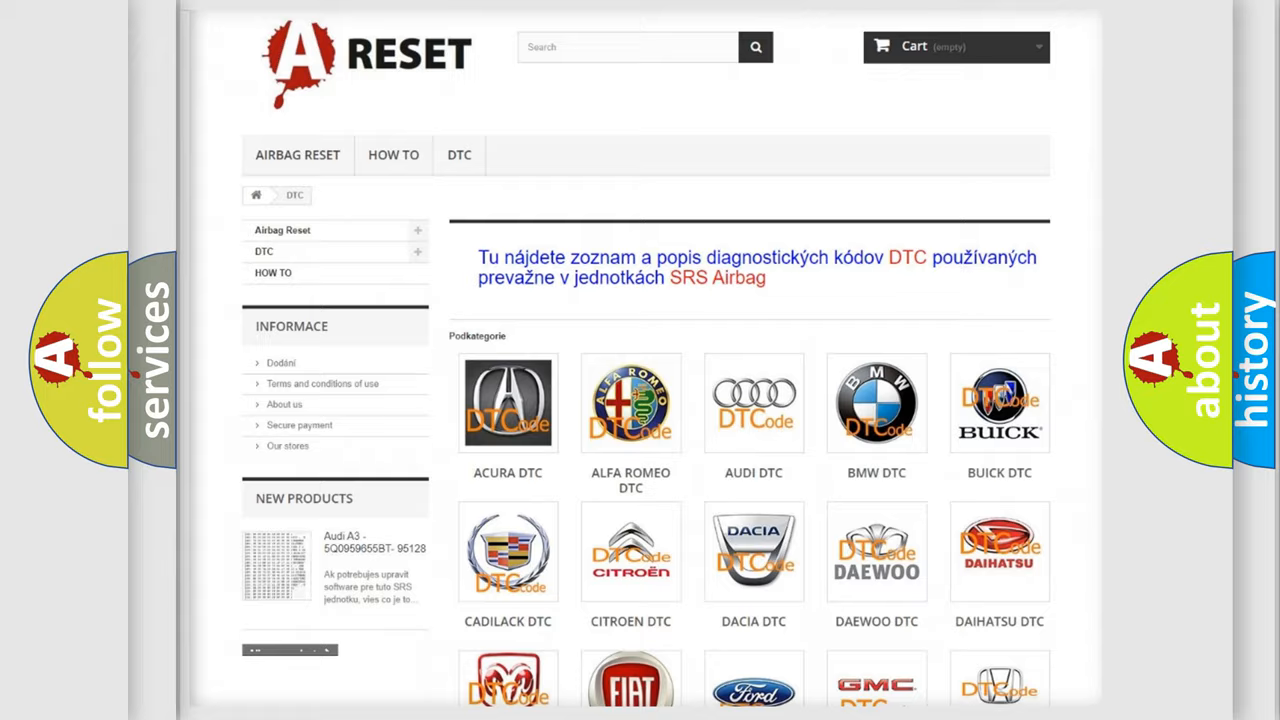
- Open the GMC DTC catalog and browse its B-code subcategory list
{"action": "scroll", "scroll_direction": "down", "scroll_amount": 3}
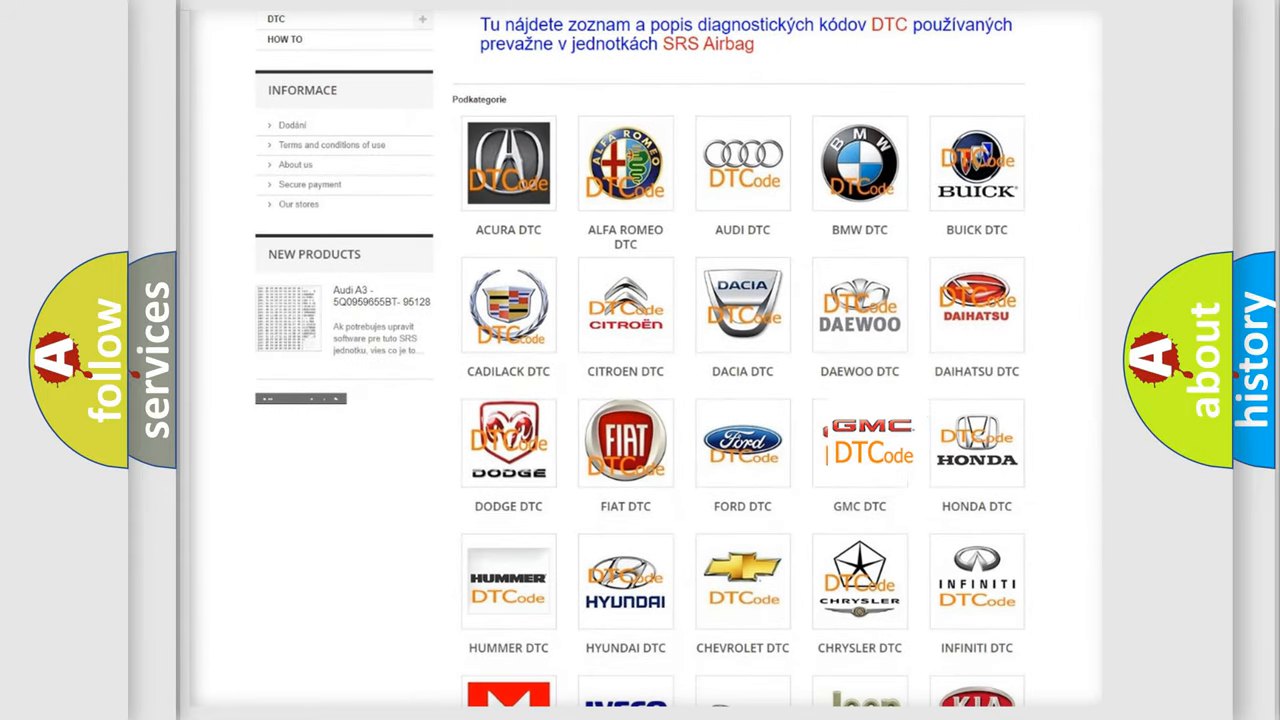
{"action": "left_click", "coordinate": [860, 442]}
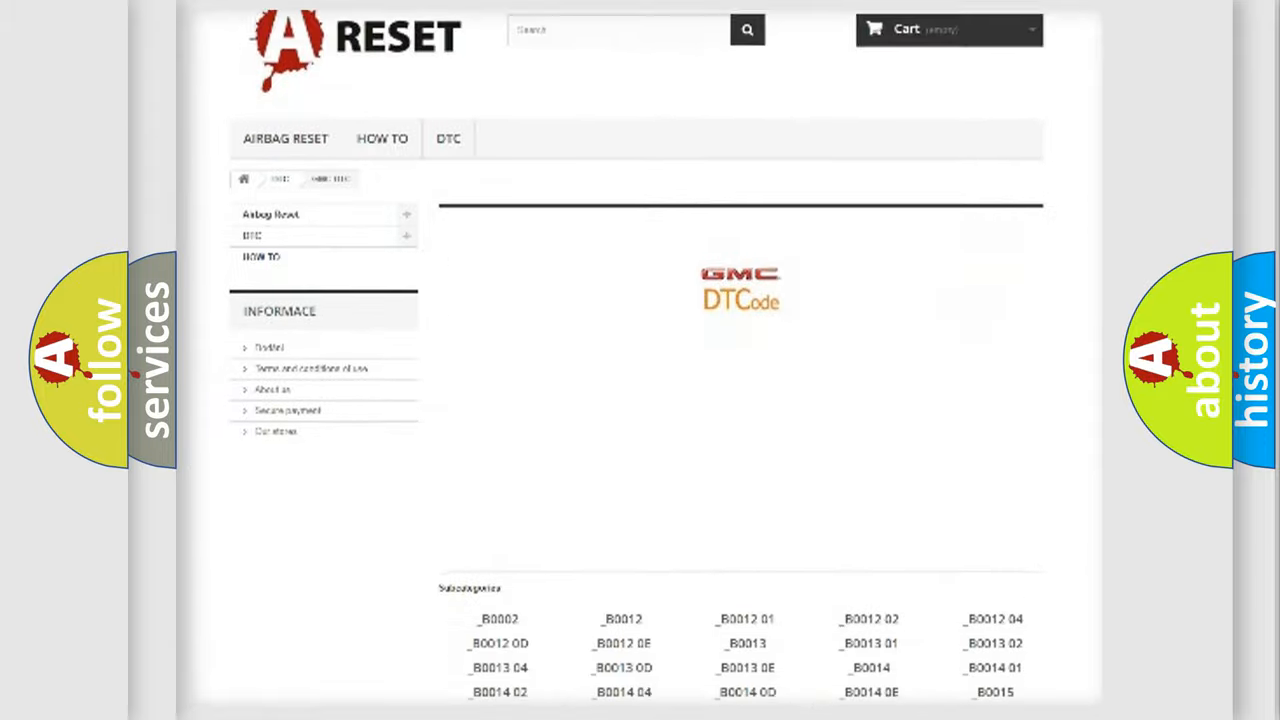
{"action": "scroll", "scroll_direction": "down", "scroll_amount": 3}
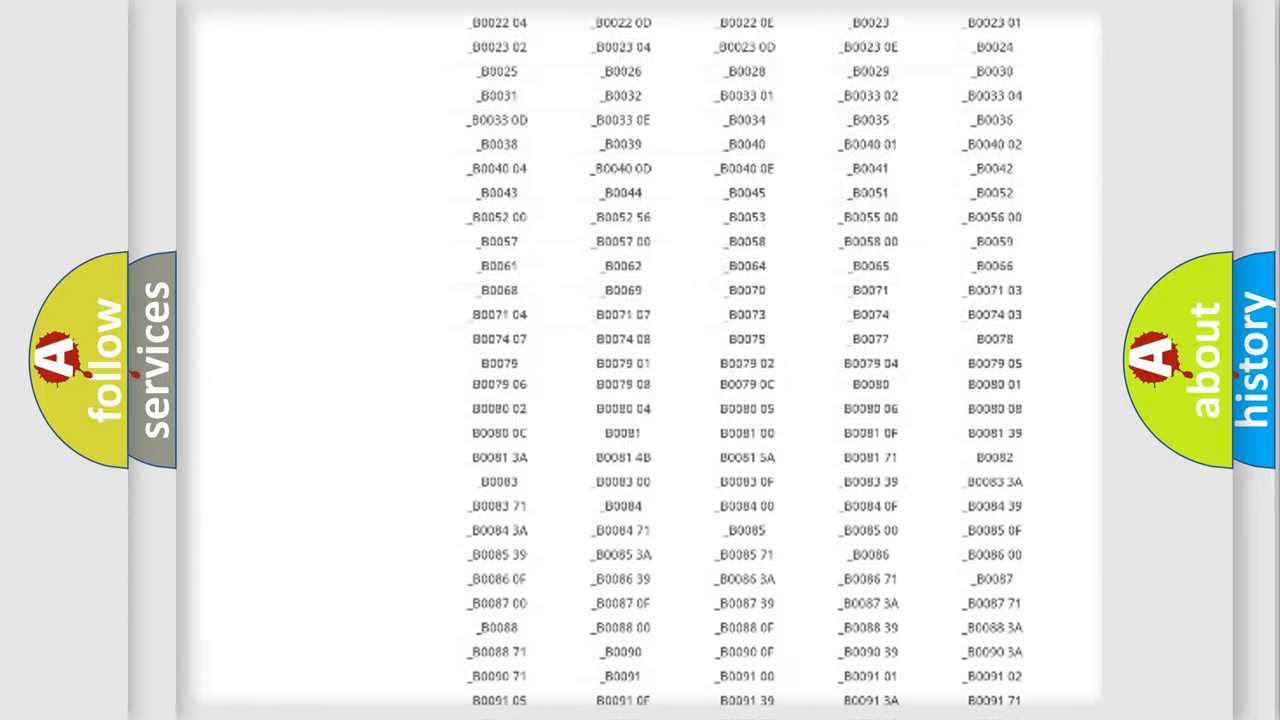
{"action": "scroll", "scroll_direction": "up", "scroll_amount": 3}
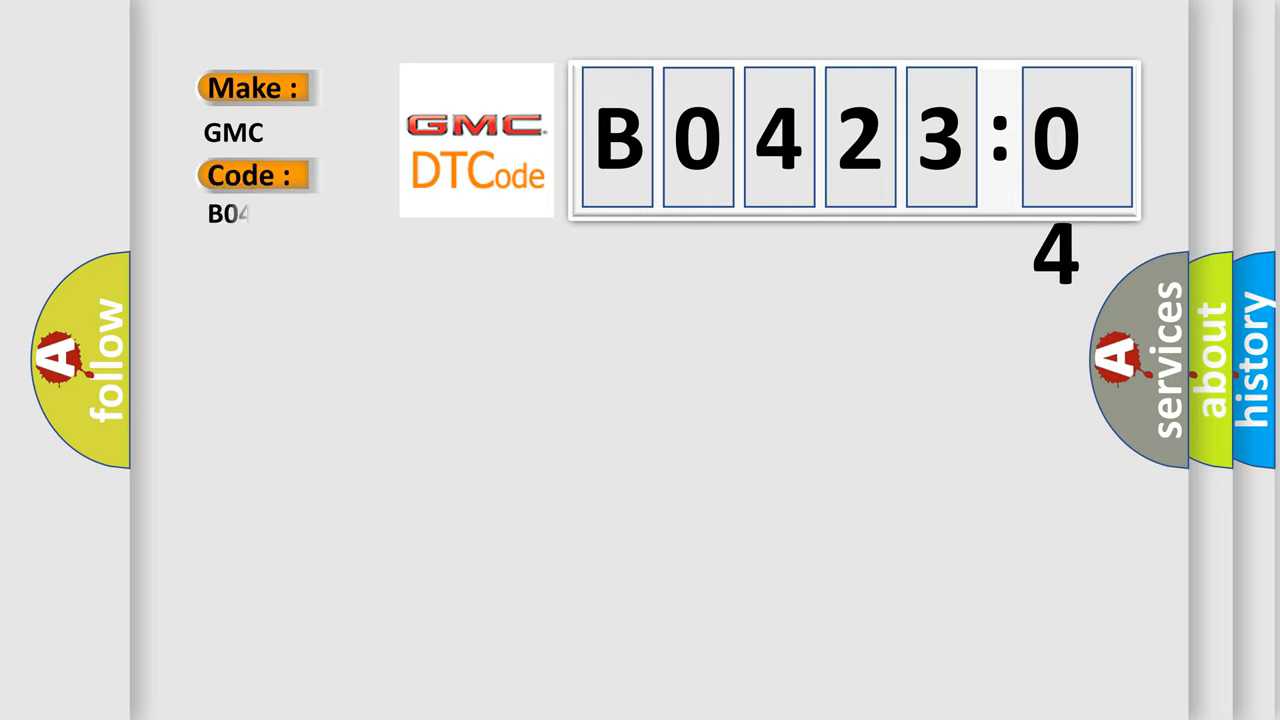
- Complete the Code label to read B042304 beneath the GMC make label
{"action": "type", "text": "042304"}
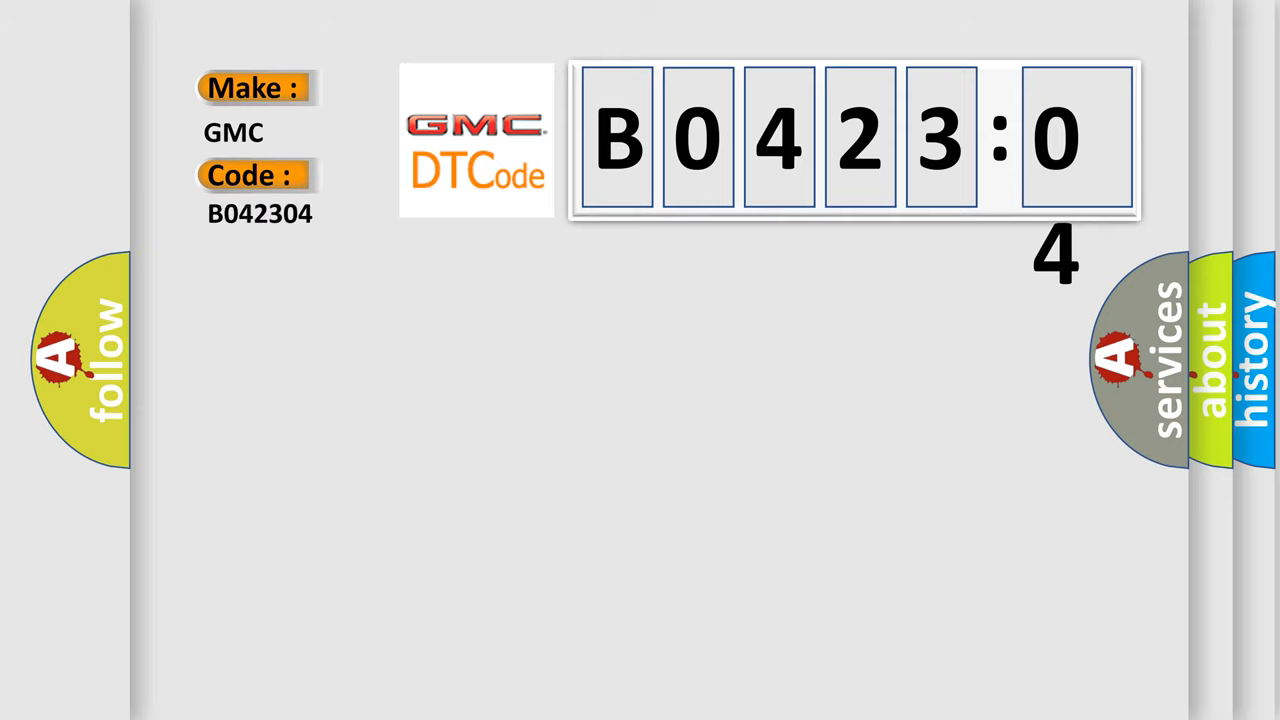